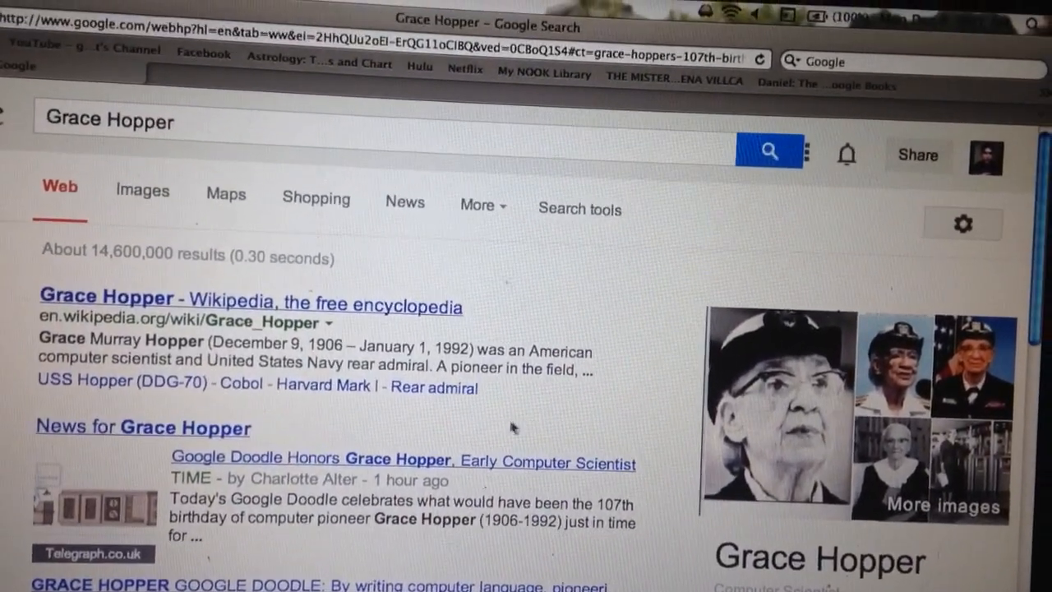
scroll("down", 3)
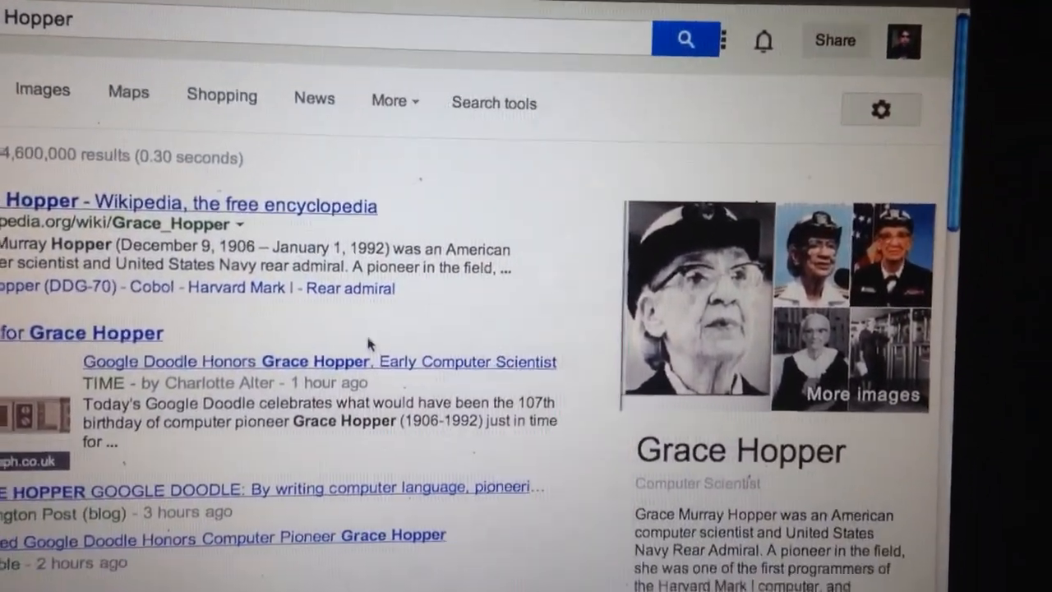
scroll("down", 3)
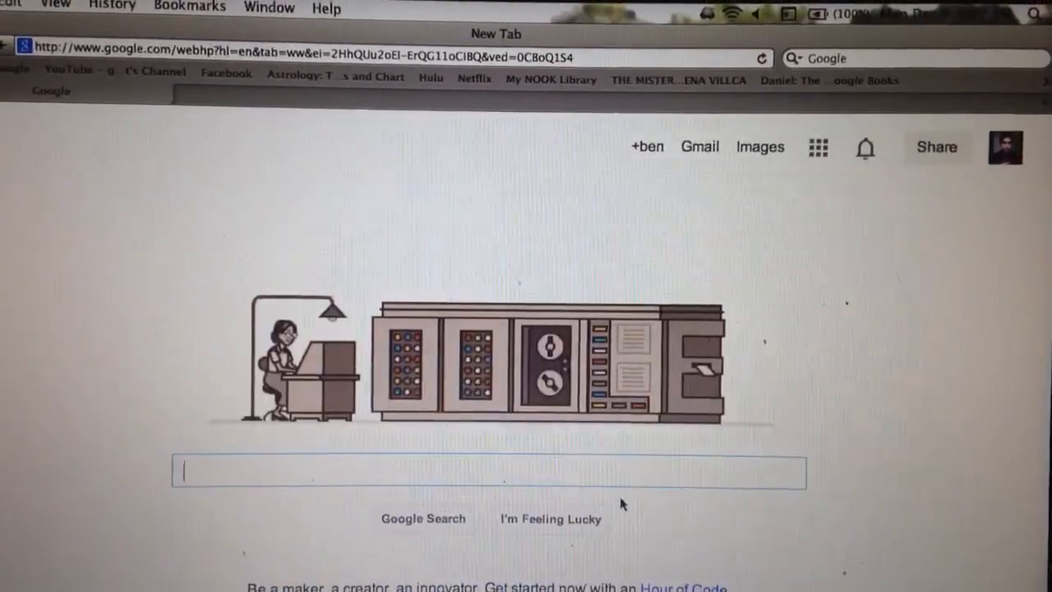
type("Grace Hopper")
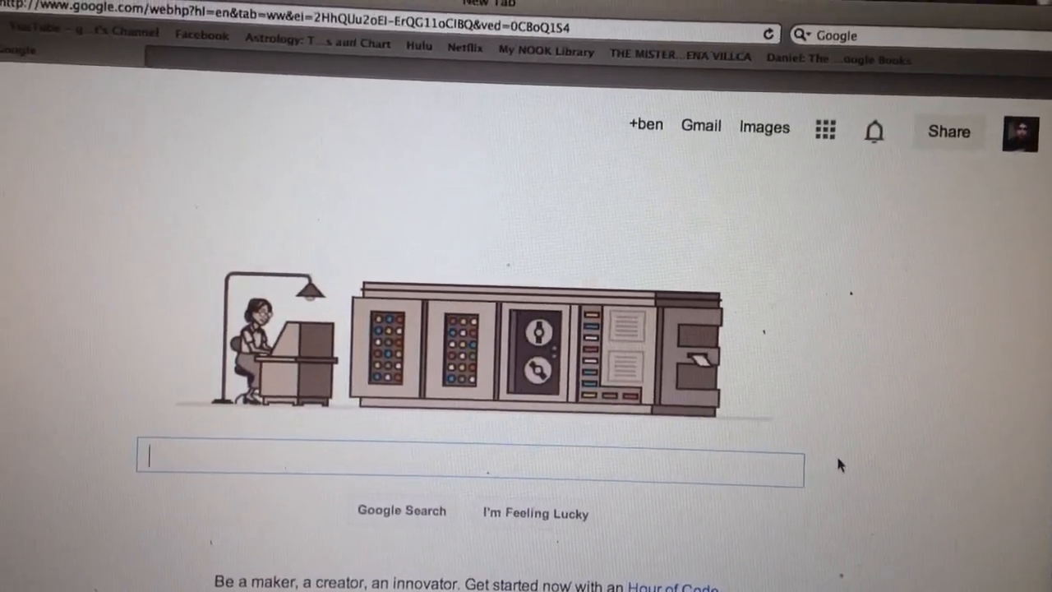
mouse_move(754, 395)
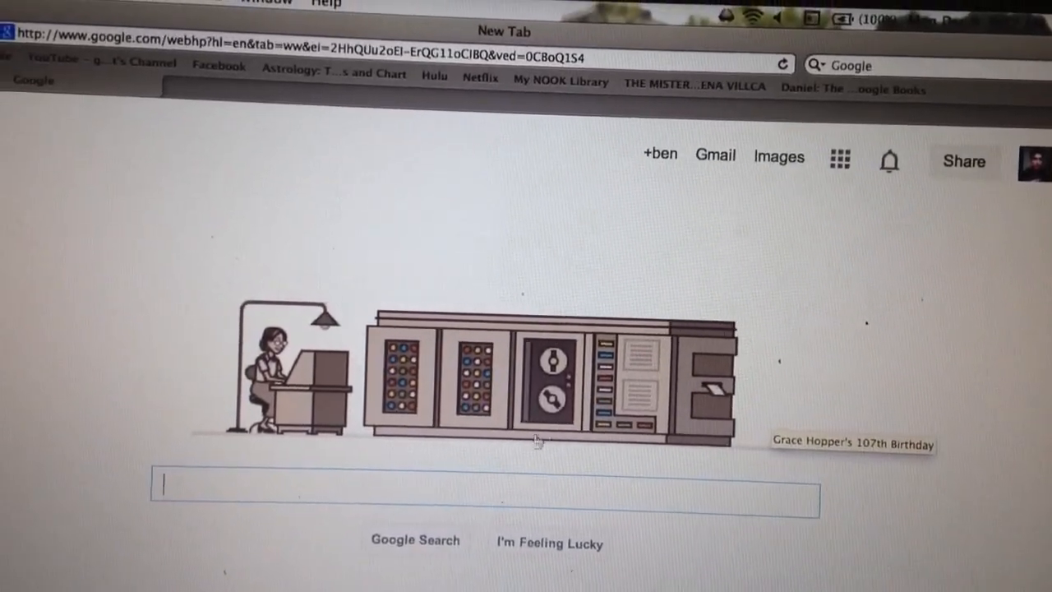
scroll("down", 3)
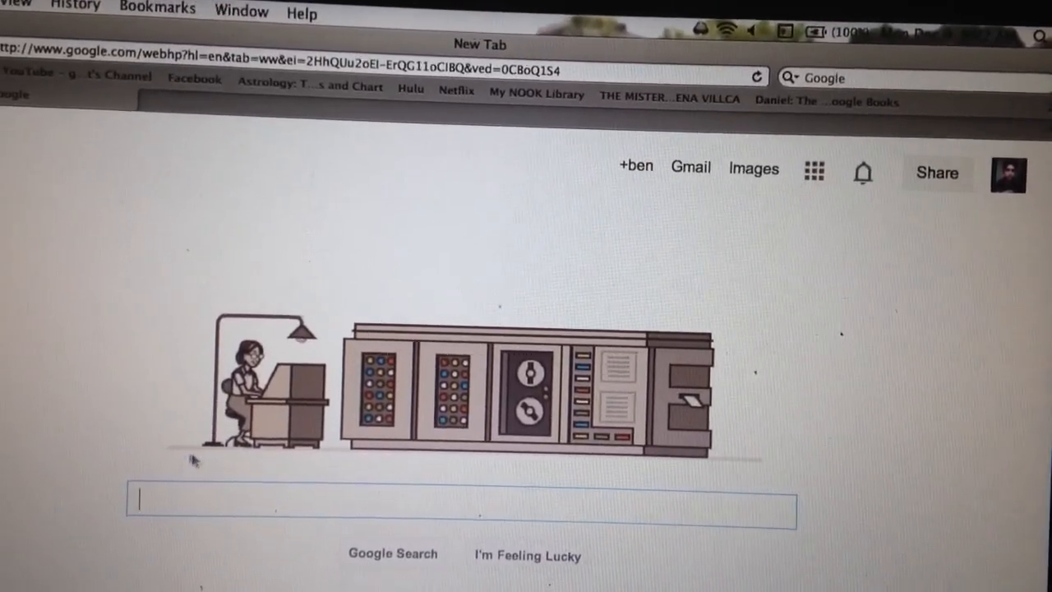
scroll("down", 3)
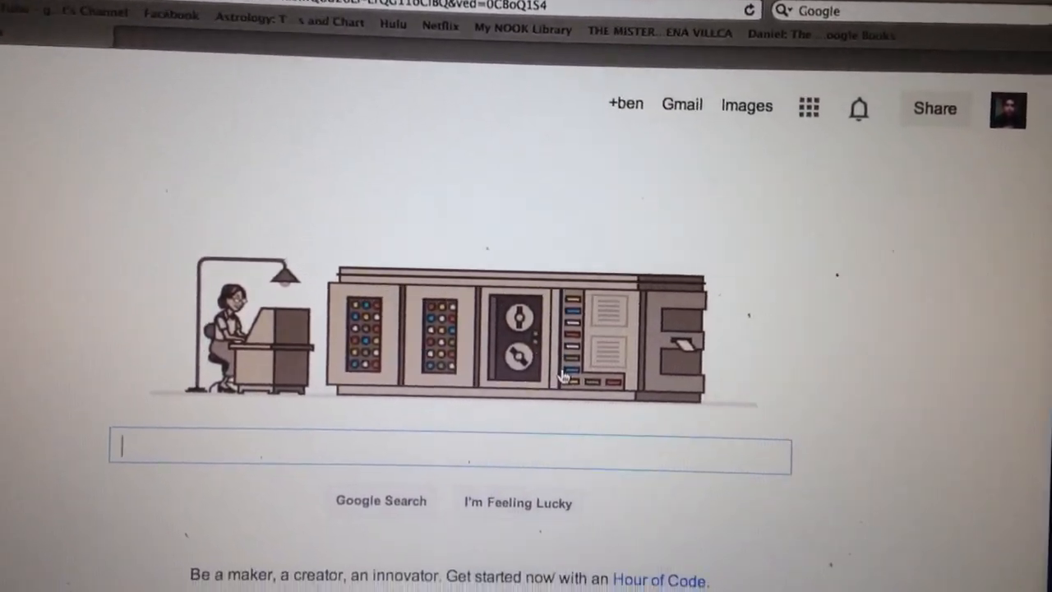